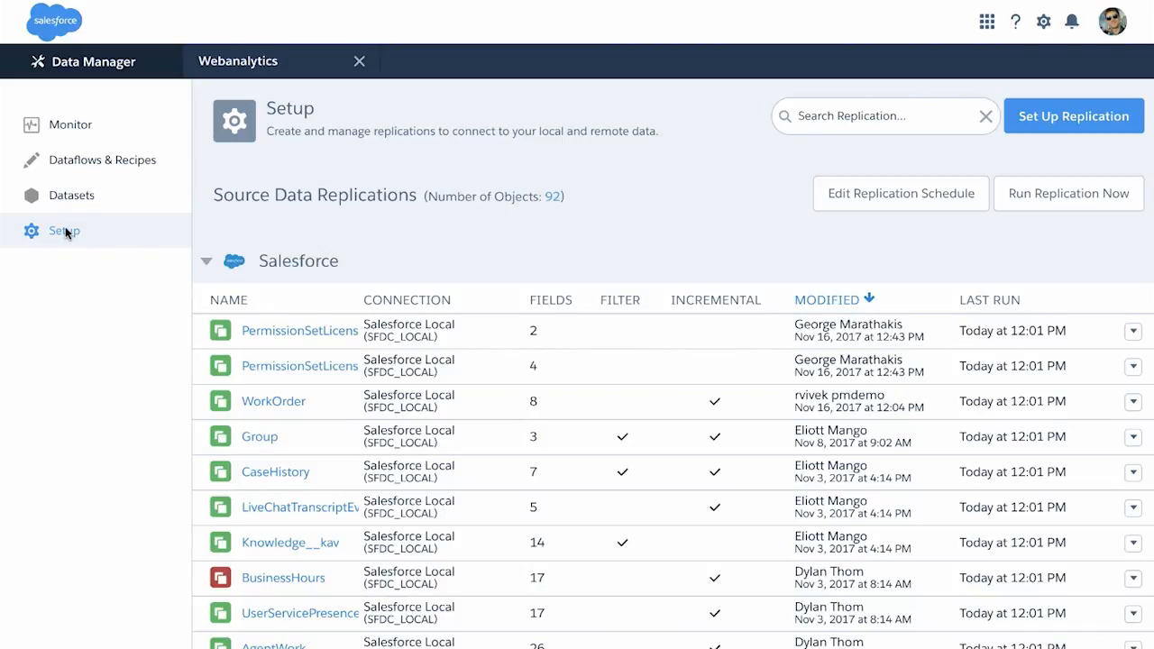
mouse_move(645, 548)
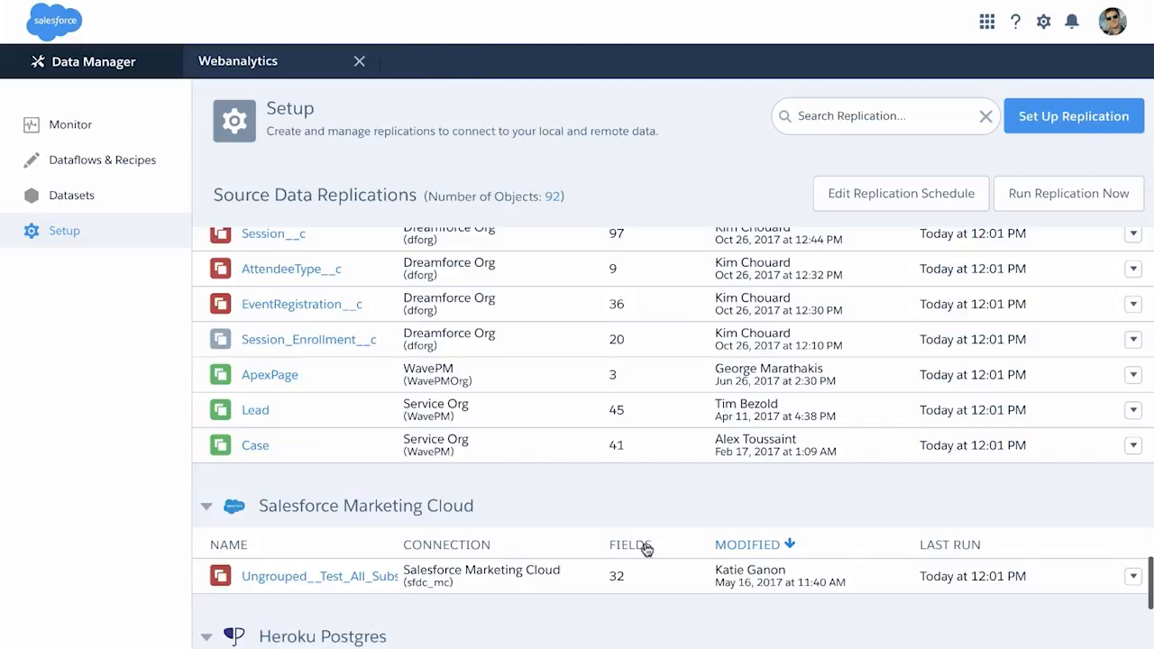
Start a new replication and browse the available remote connector types, then dismiss the list.
scroll(down, 3)
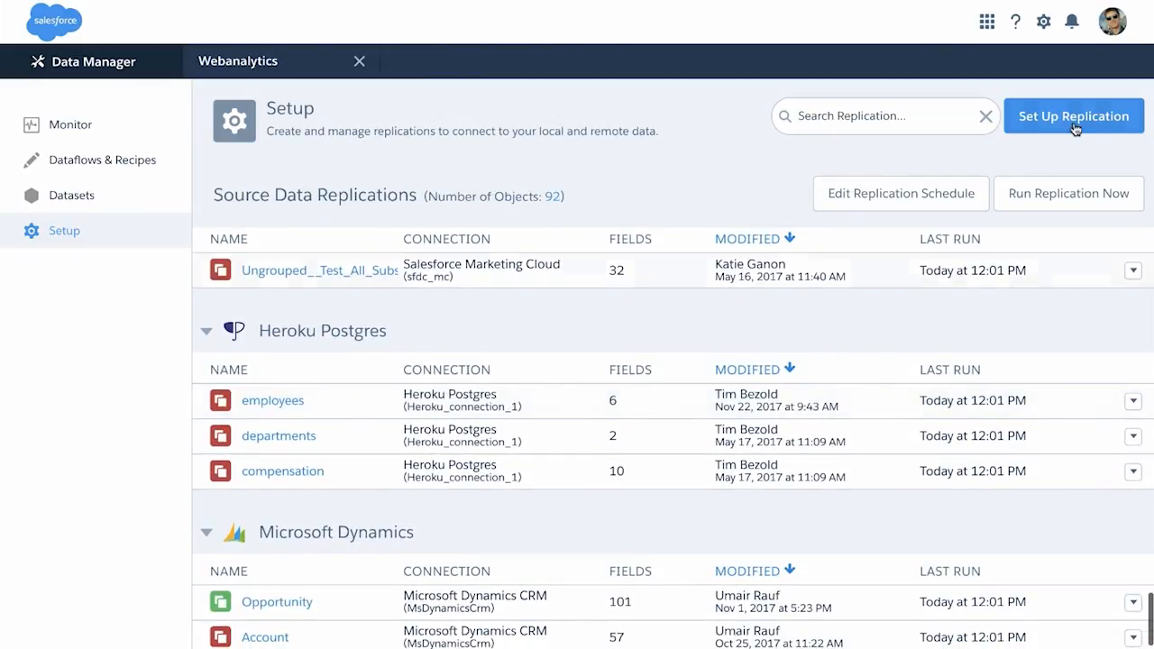
click(1074, 115)
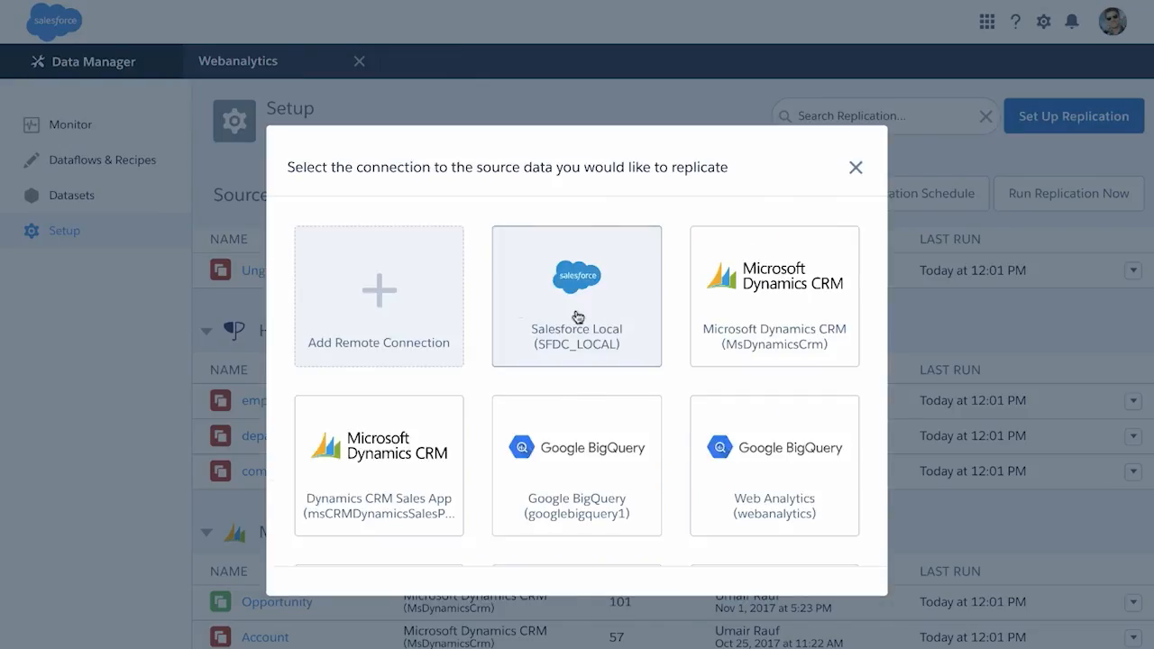
click(378, 295)
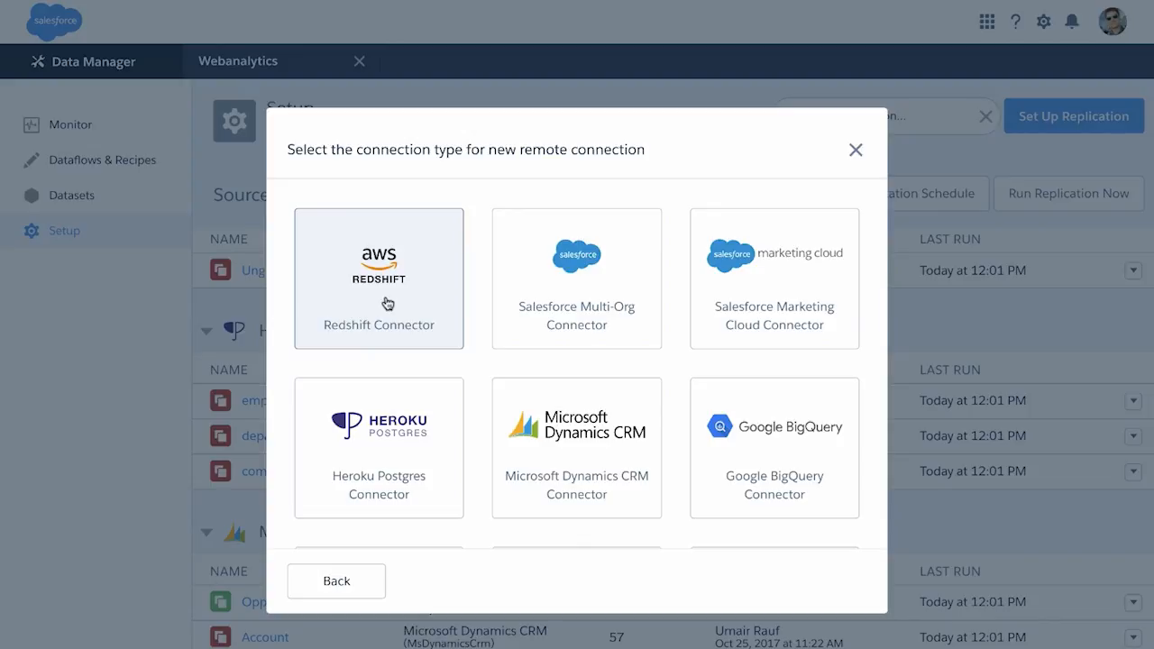
scroll(down, 3)
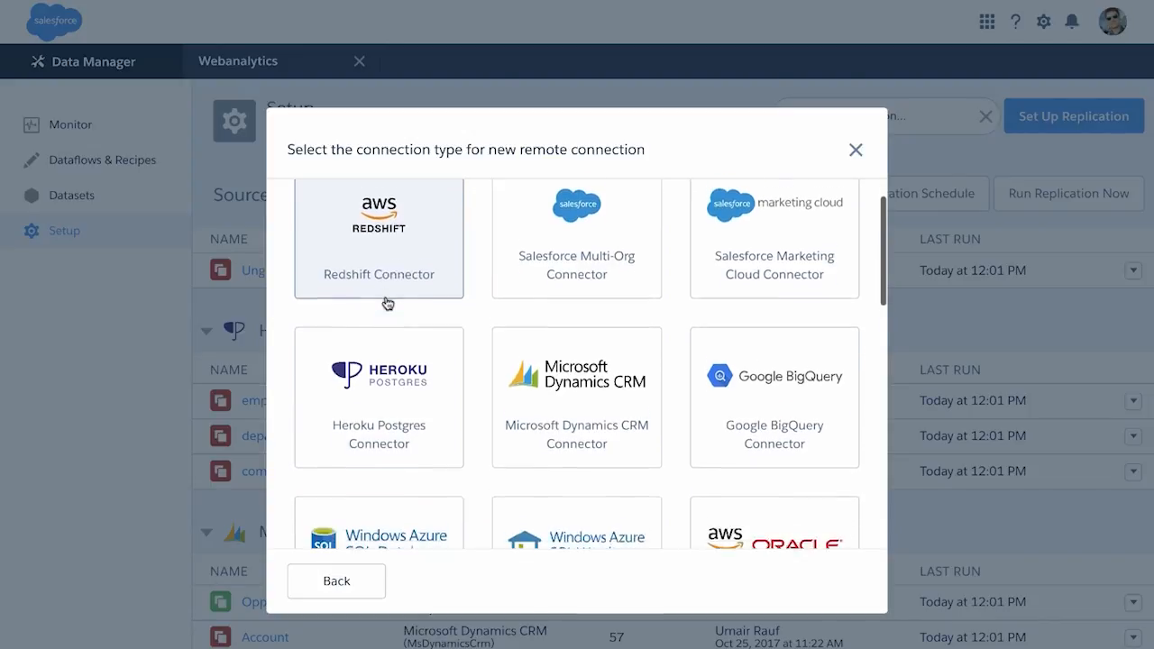
scroll(down, 3)
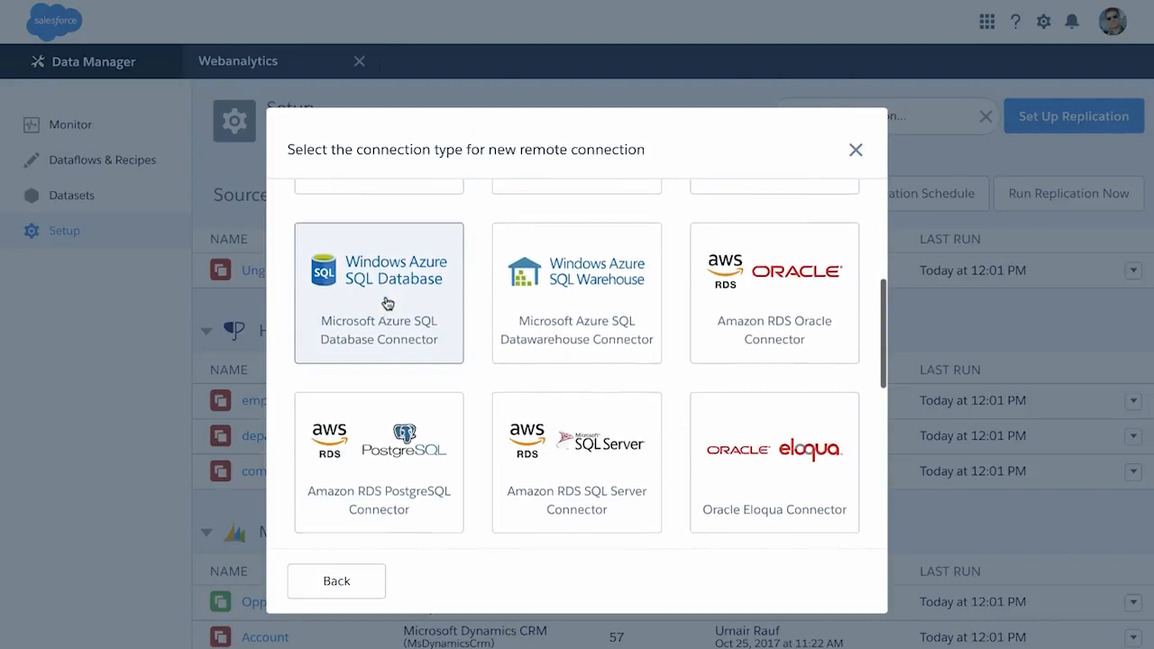
scroll(down, 3)
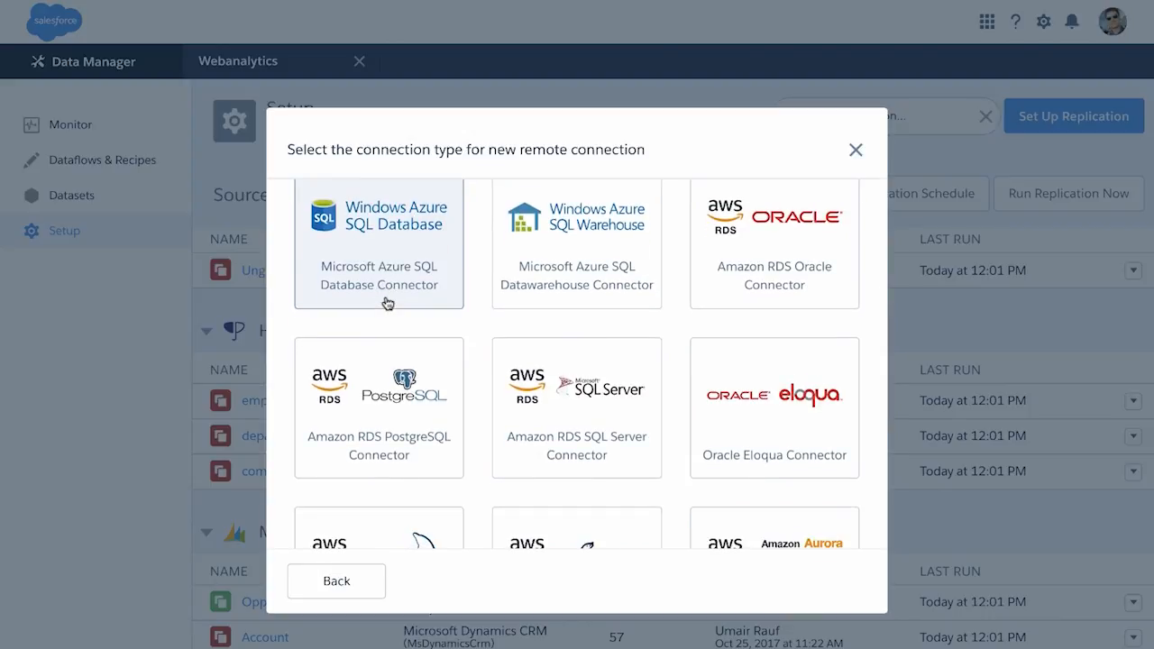
scroll(down, 3)
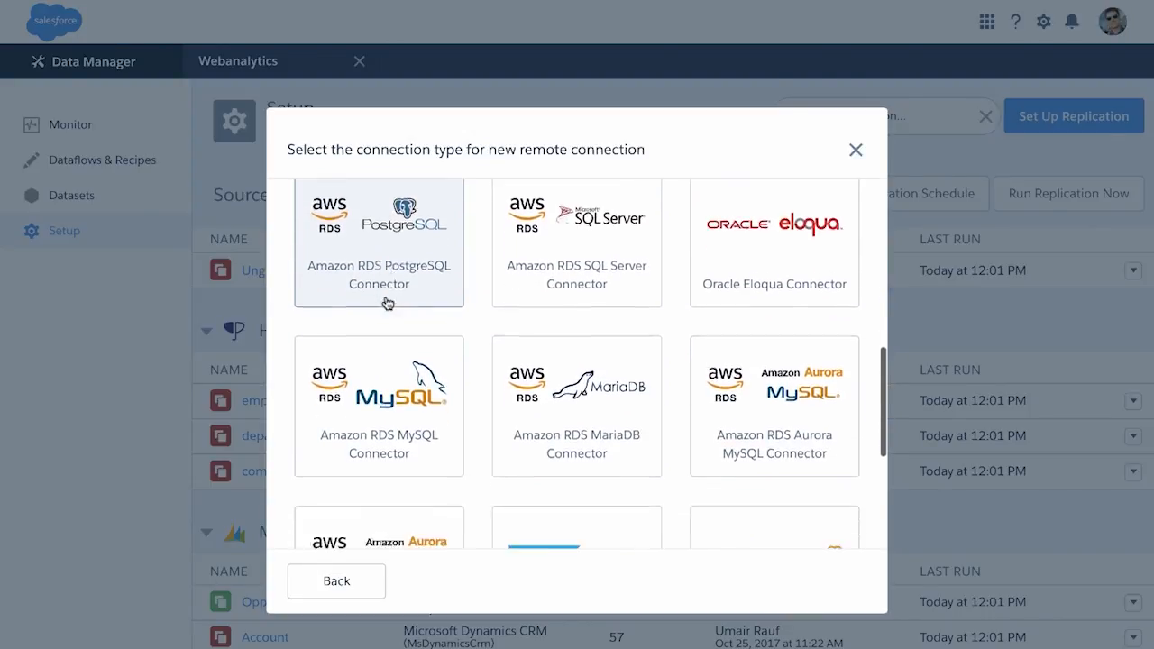
scroll(down, 3)
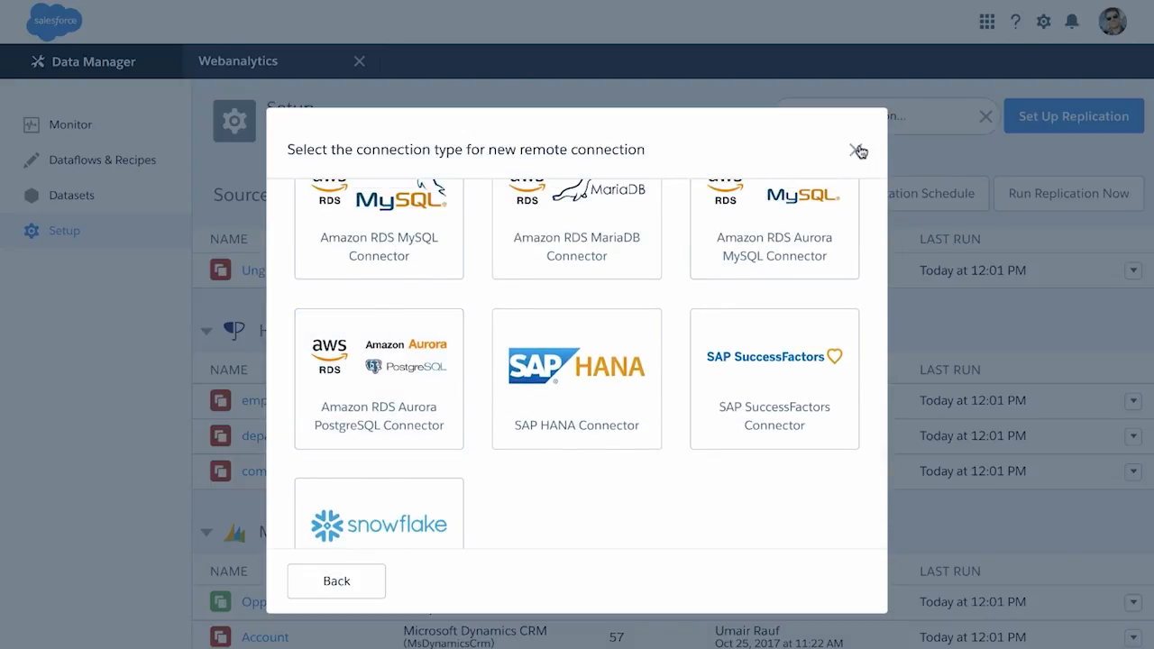
click(857, 149)
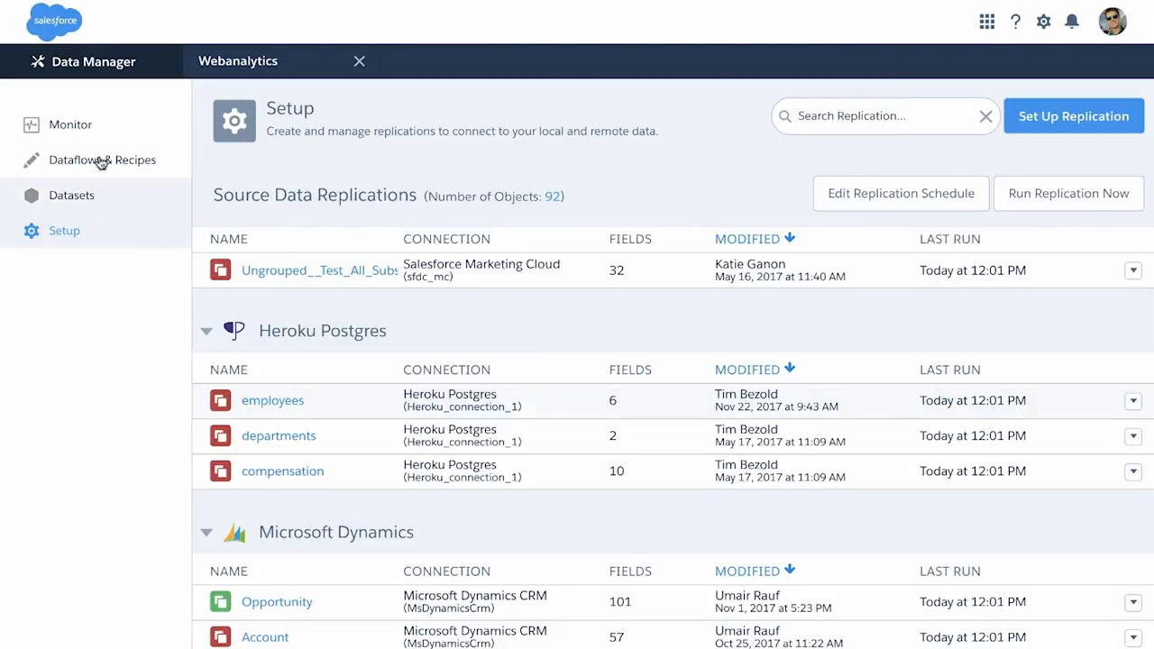
Sort the datasets by number of rows, largest first, and enter the Webanalytics recipe.
click(72, 195)
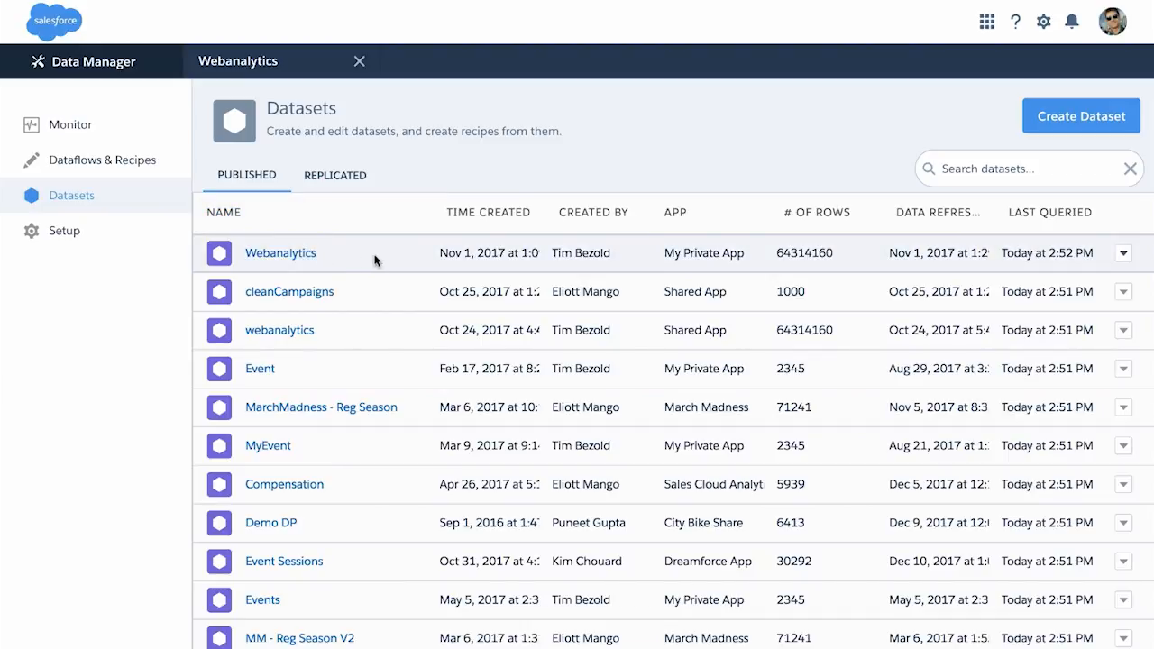
click(818, 211)
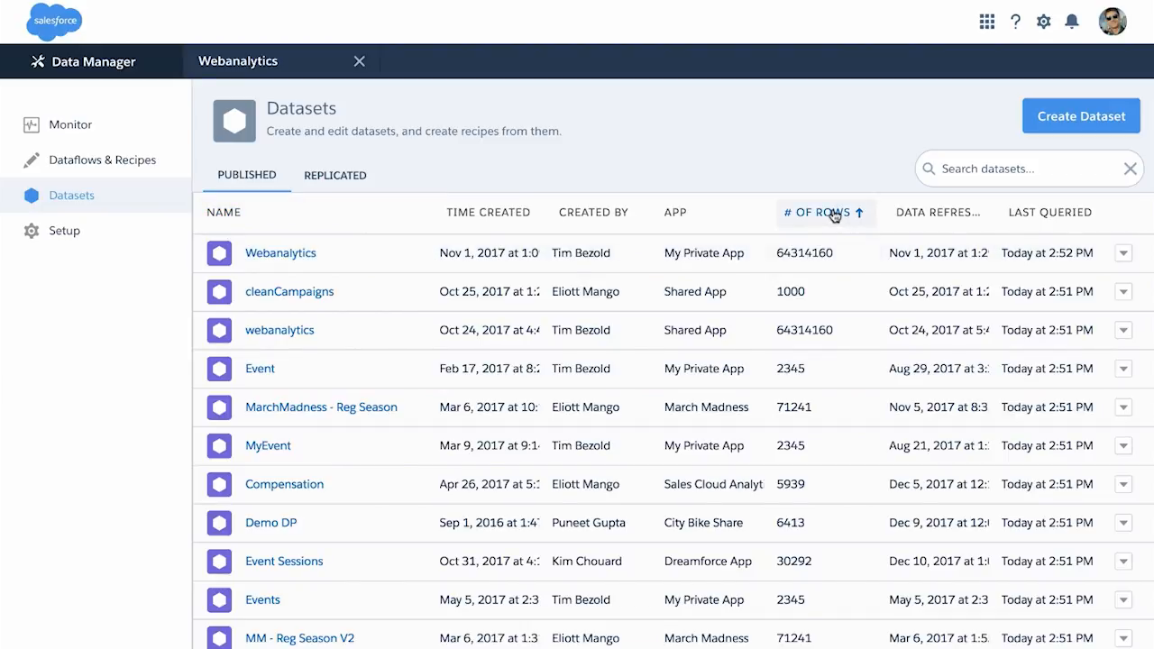
click(820, 212)
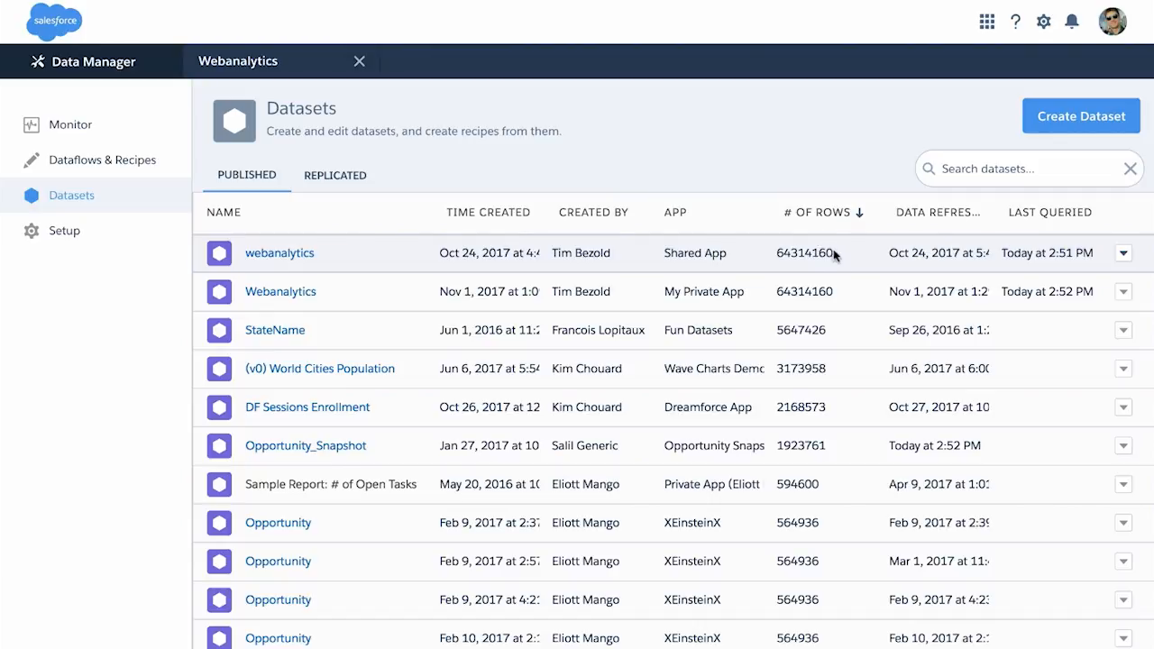
click(102, 159)
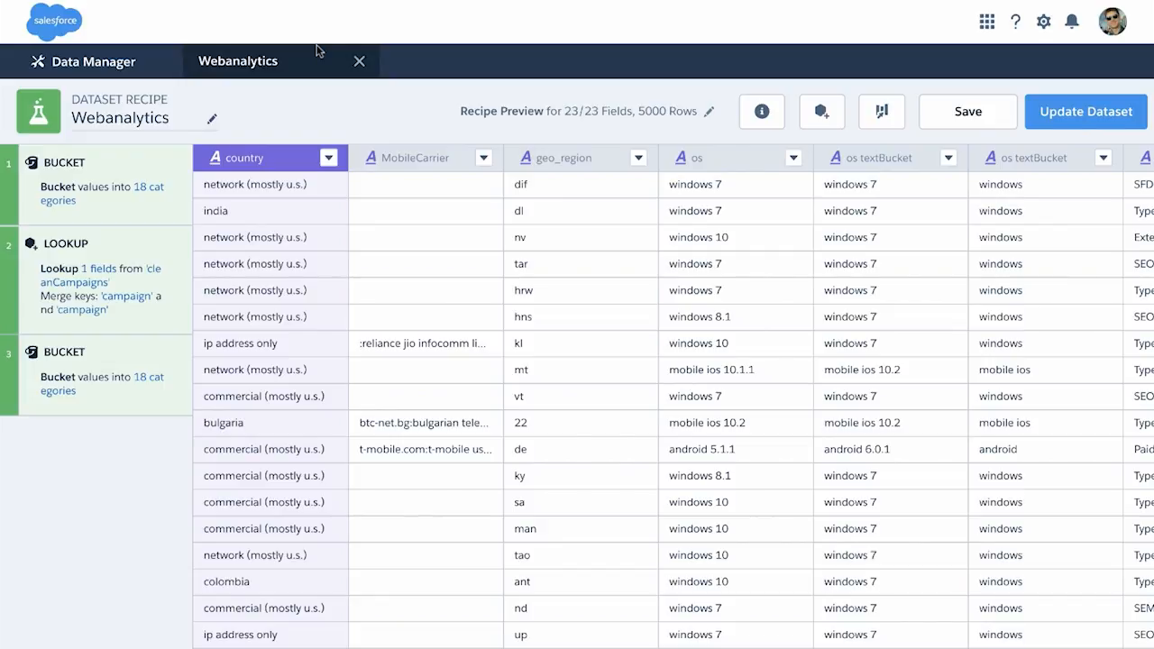
Profile the os textBucket column, showing its frequent values and expanded value clusters.
click(874, 156)
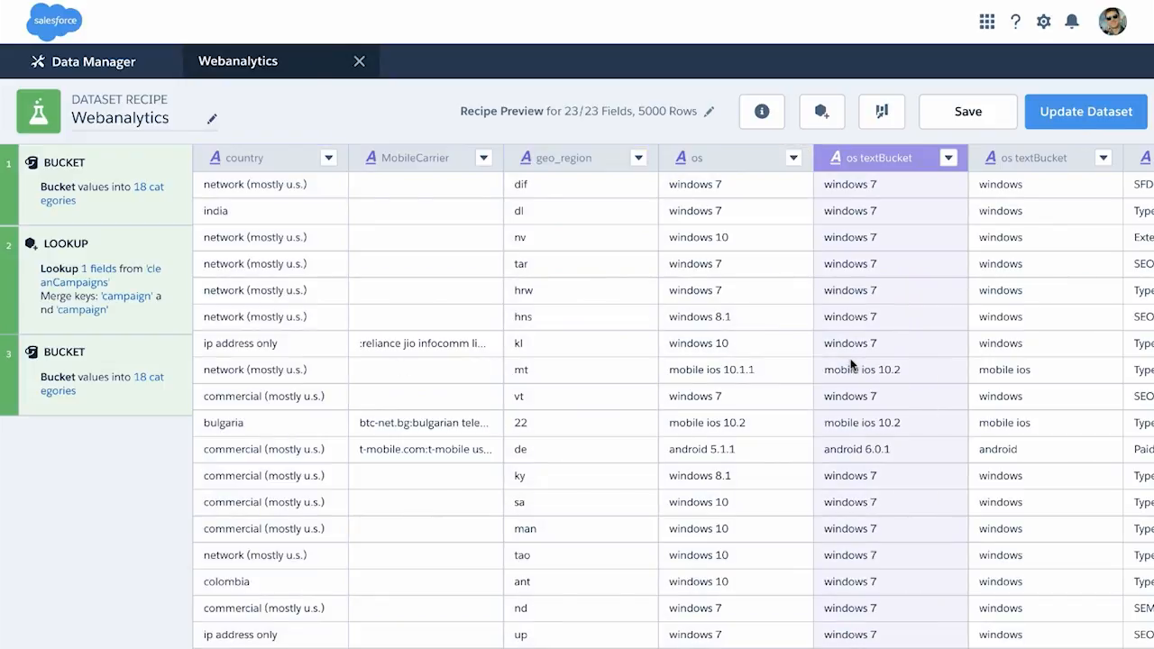
click(881, 111)
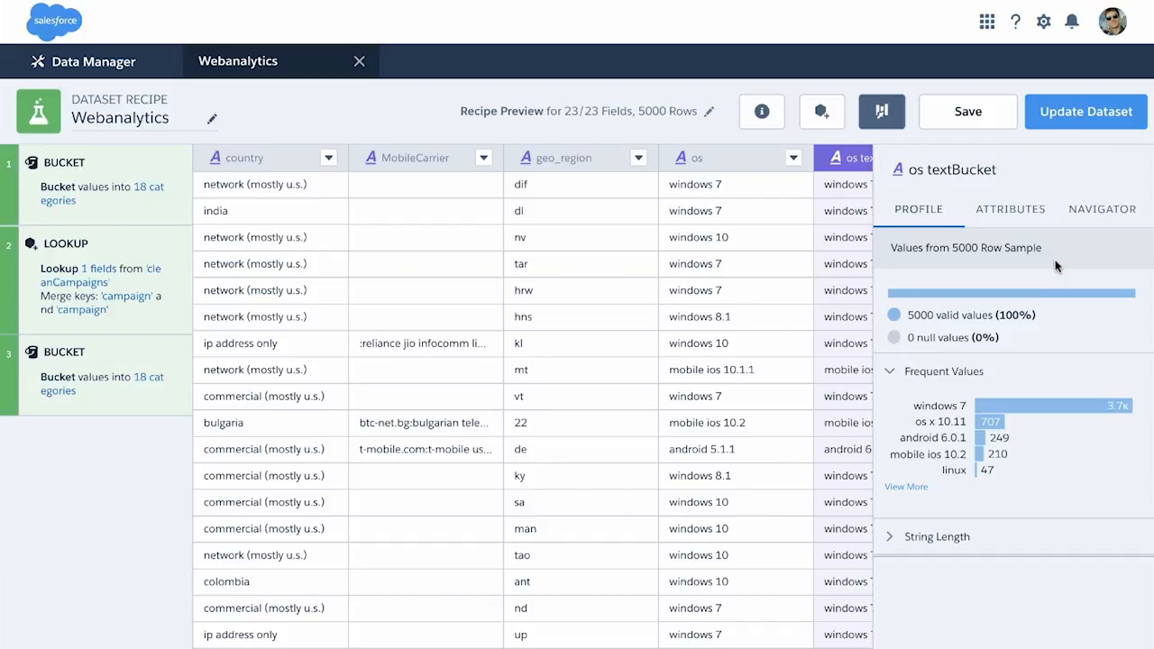
mouse_move(987, 454)
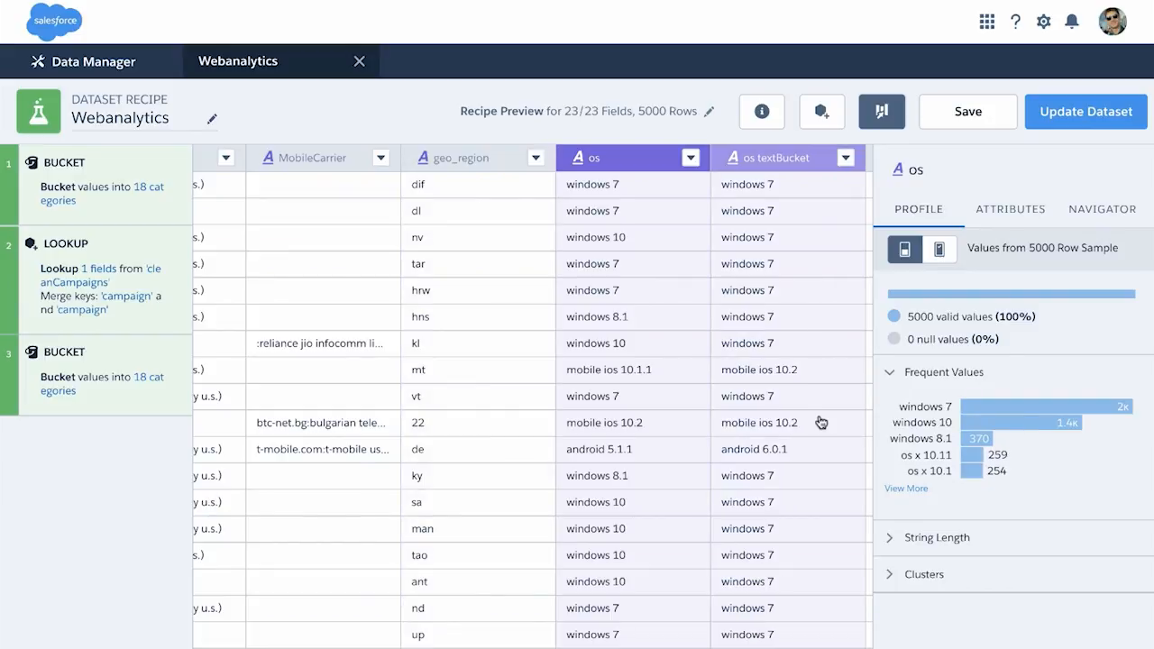
click(923, 575)
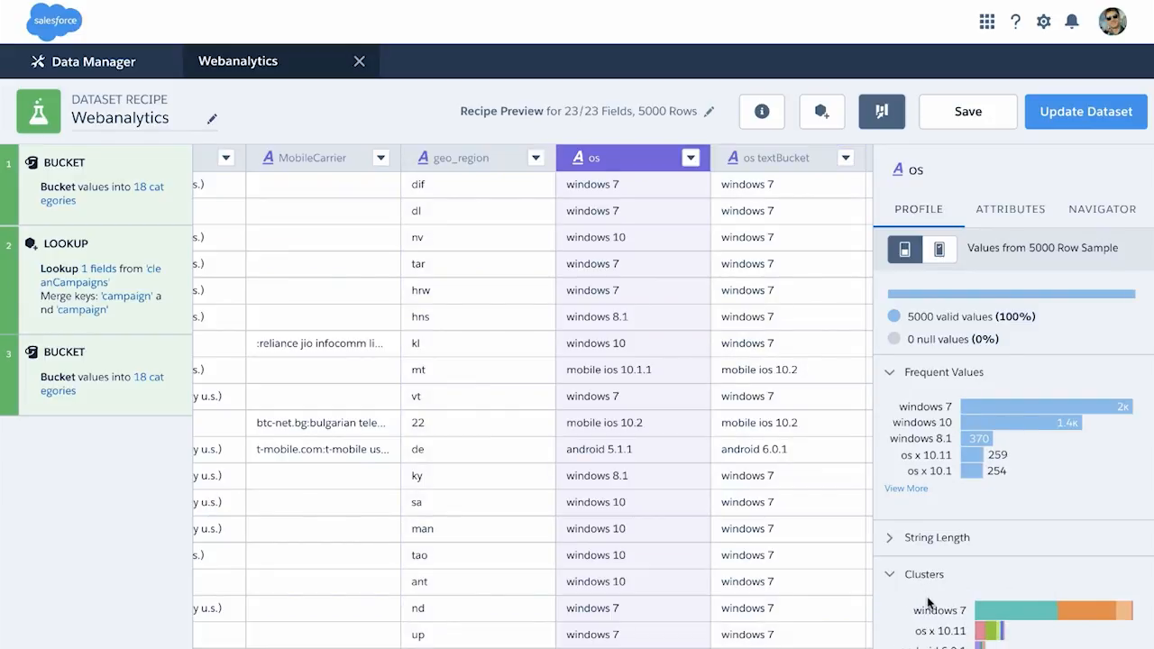
mouse_move(1018, 634)
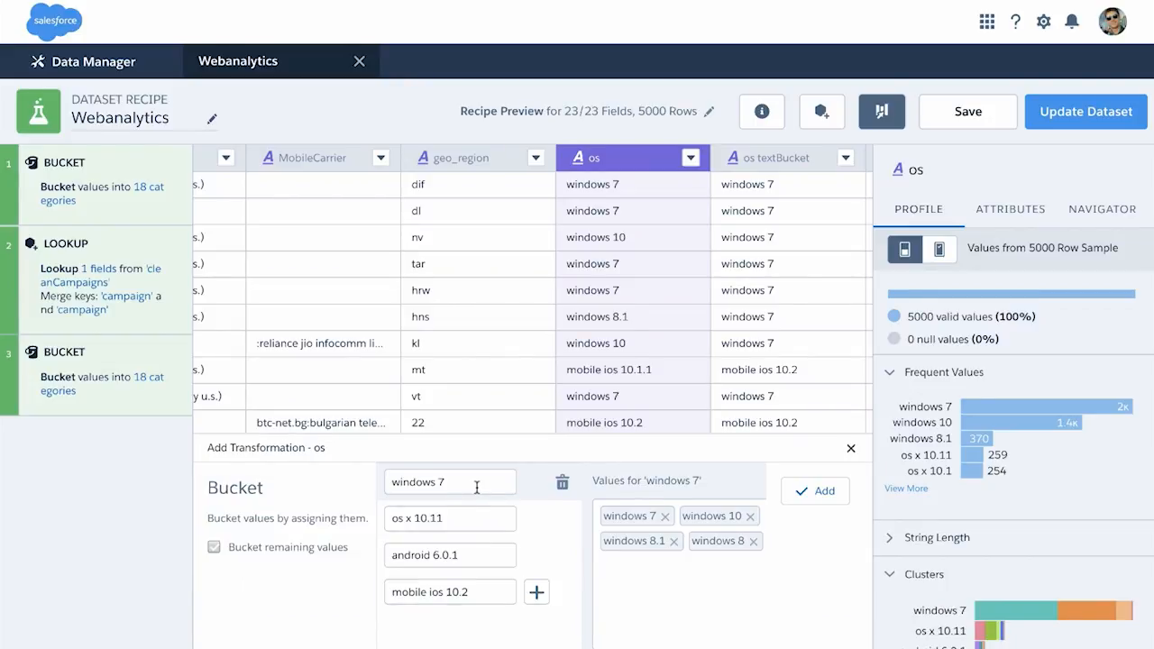
Edit the windows 7 bucket grouping windows 7, 10, 8.1 and 8.
click(814, 491)
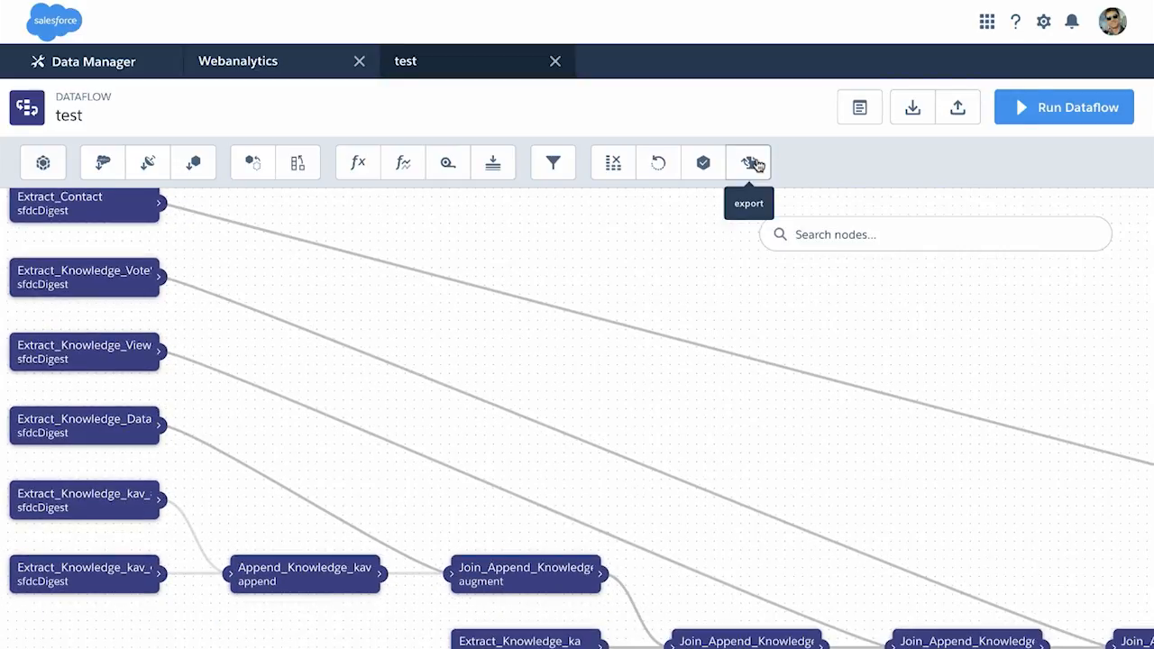
Add an export node to the test dataflow targeting Einstein Discovery.
click(748, 163)
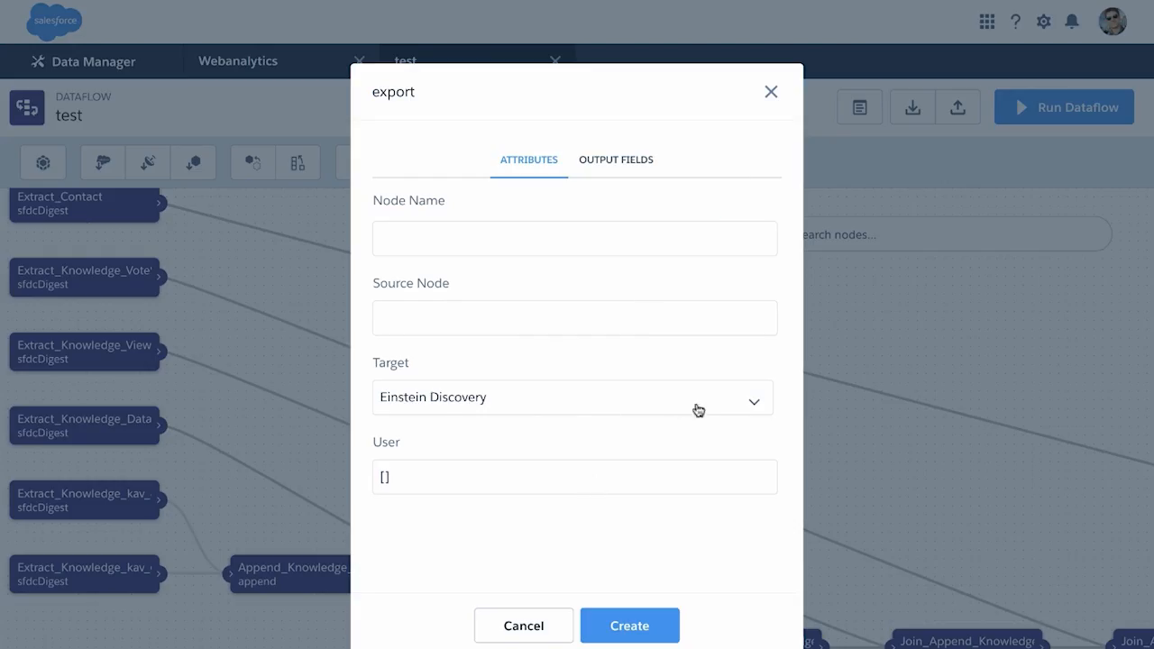